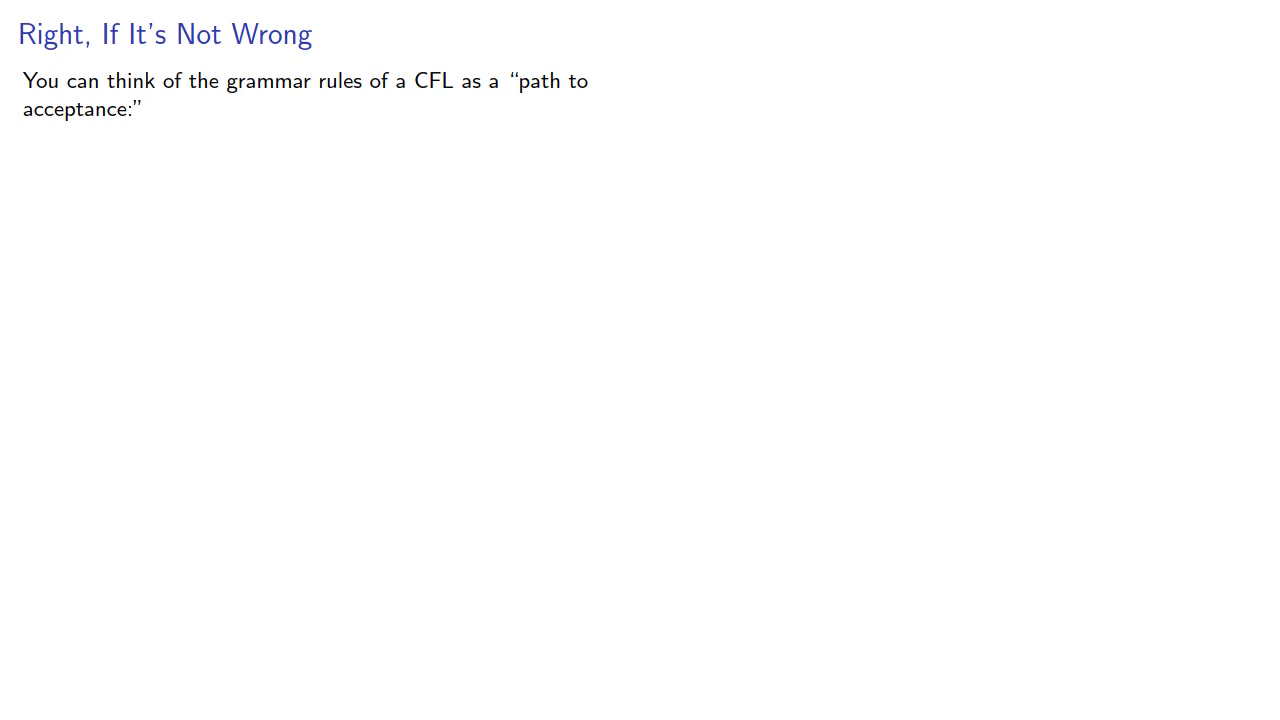
# Advance the deck to the 'Recursion, Again' slide with its Remember box on working backwards
pyautogui.press('Right')
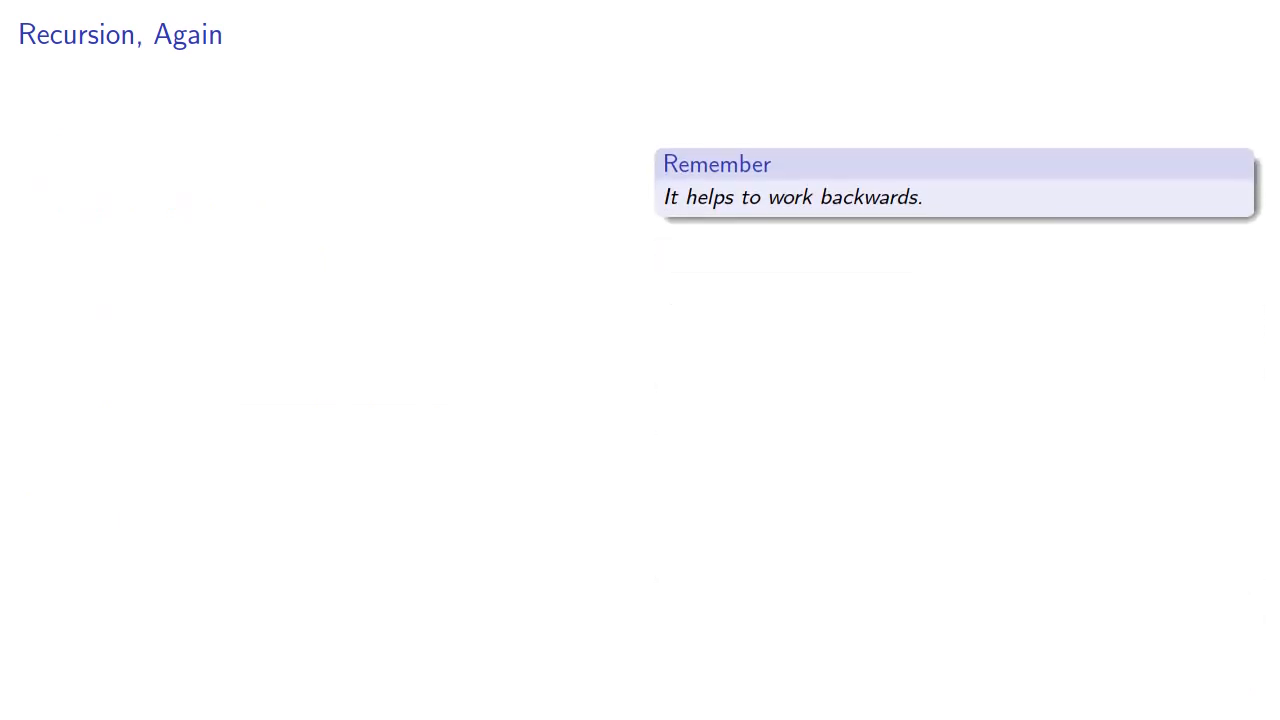